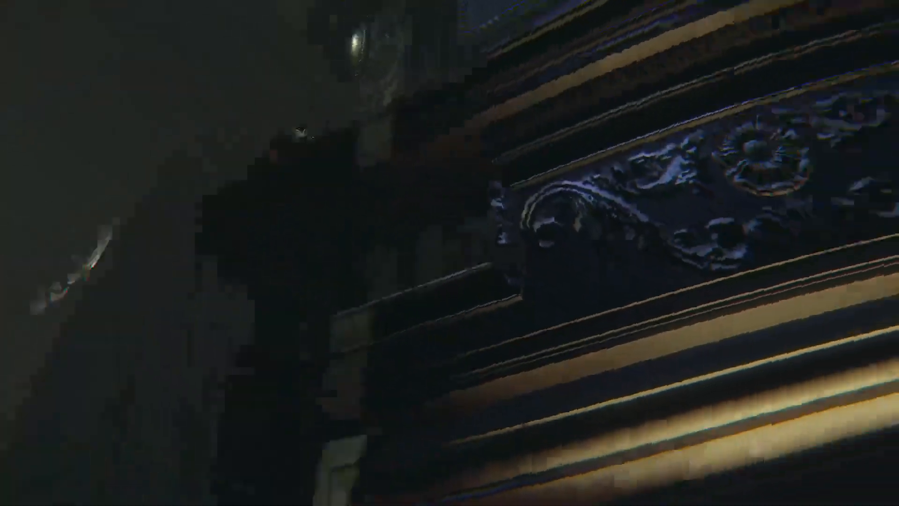
mouse_move(395, 135)
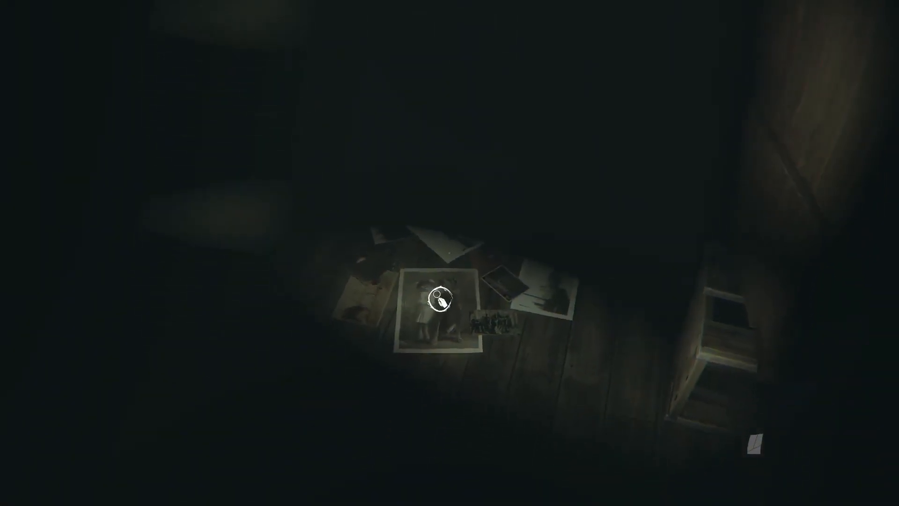
click(440, 298)
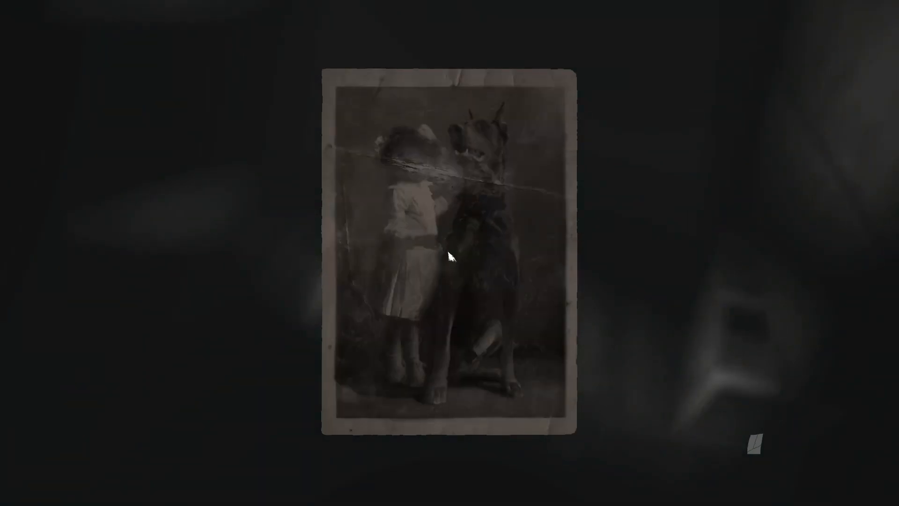
mouse_move(340, 150)
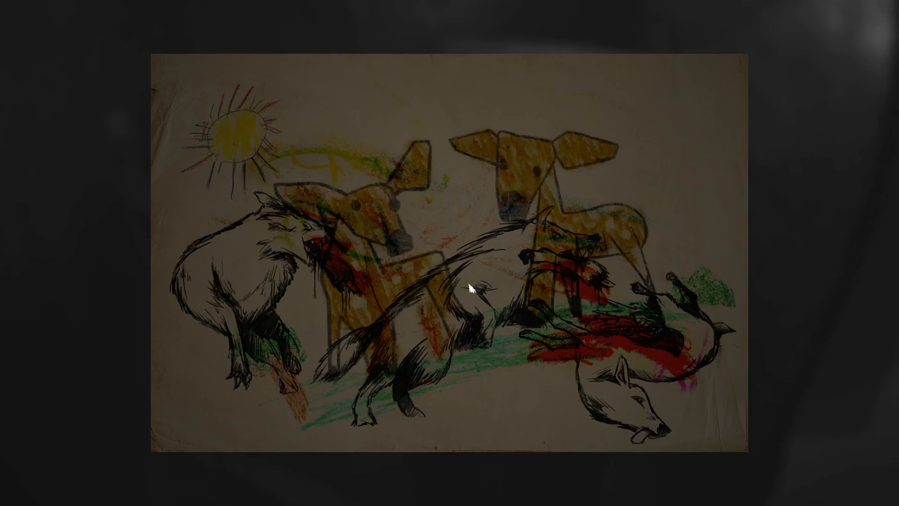
mouse_move(416, 237)
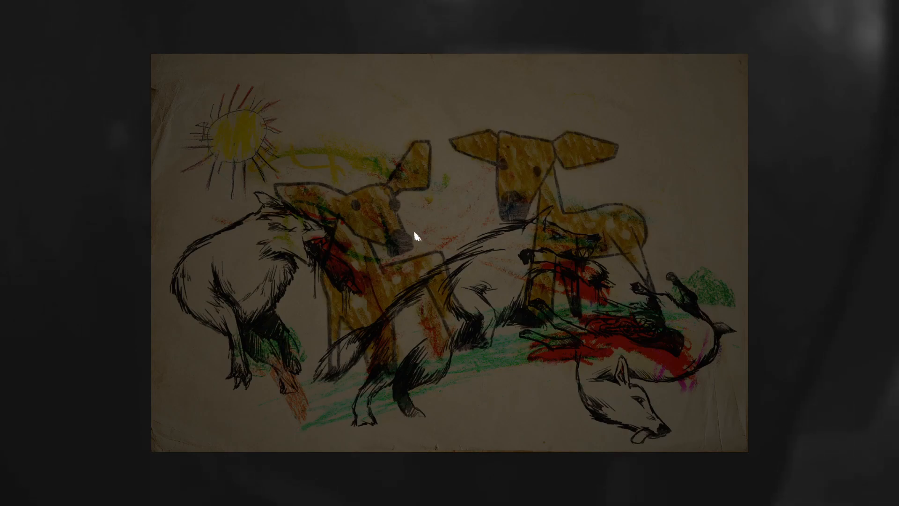
mouse_move(423, 279)
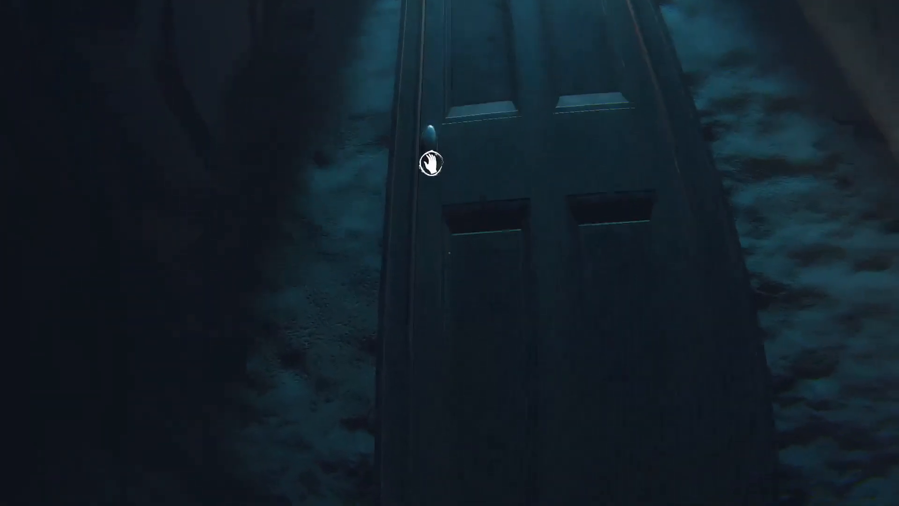
click(427, 164)
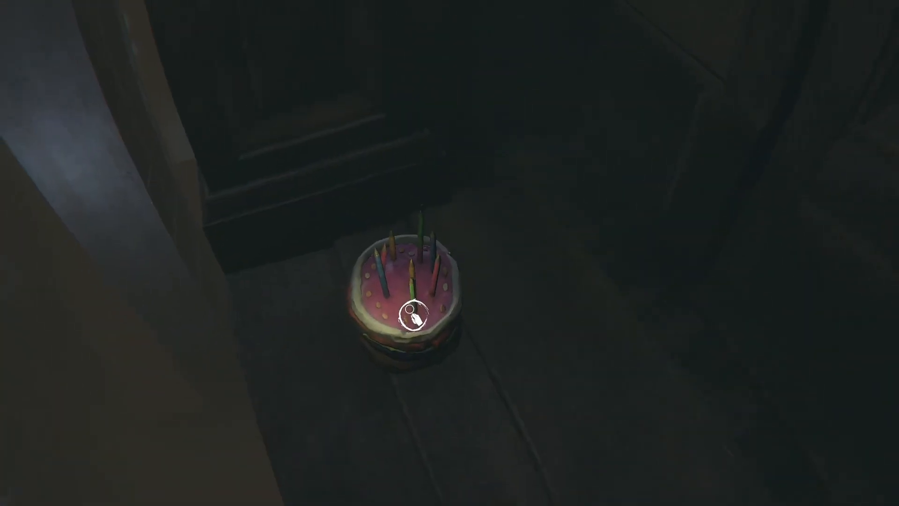
click(412, 315)
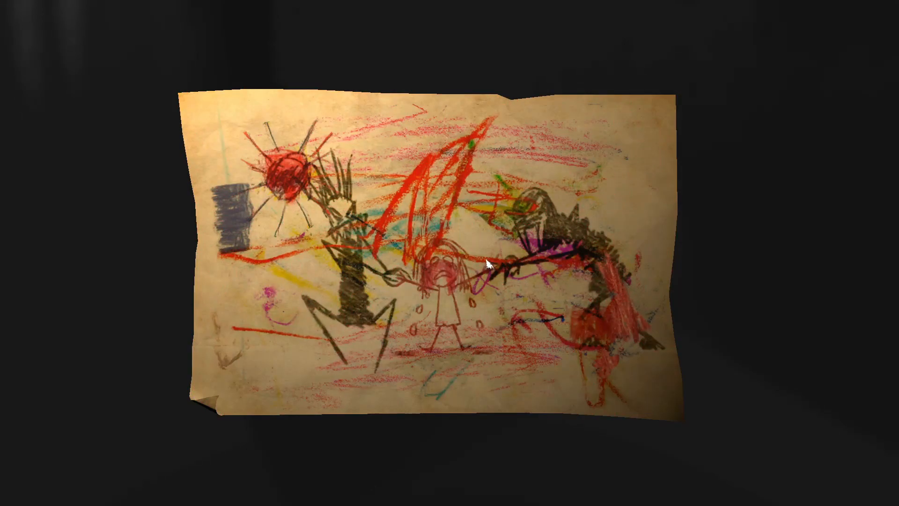
mouse_move(487, 264)
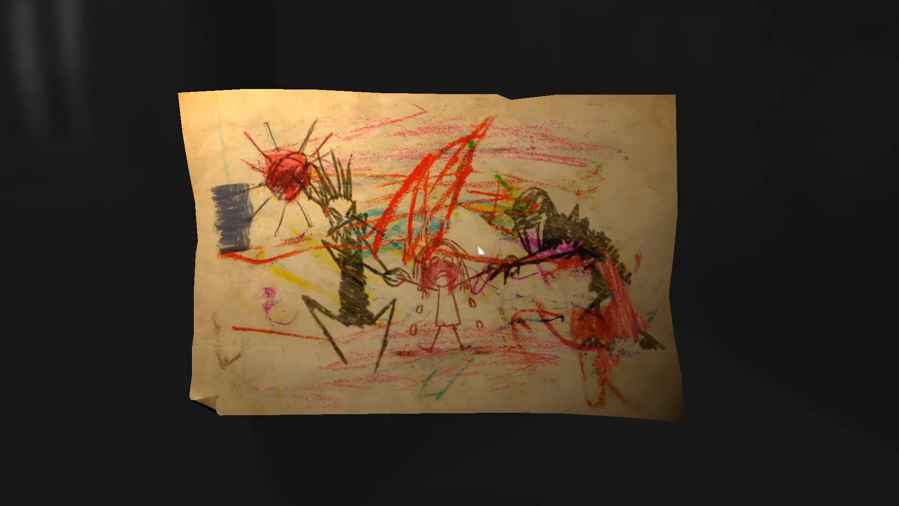